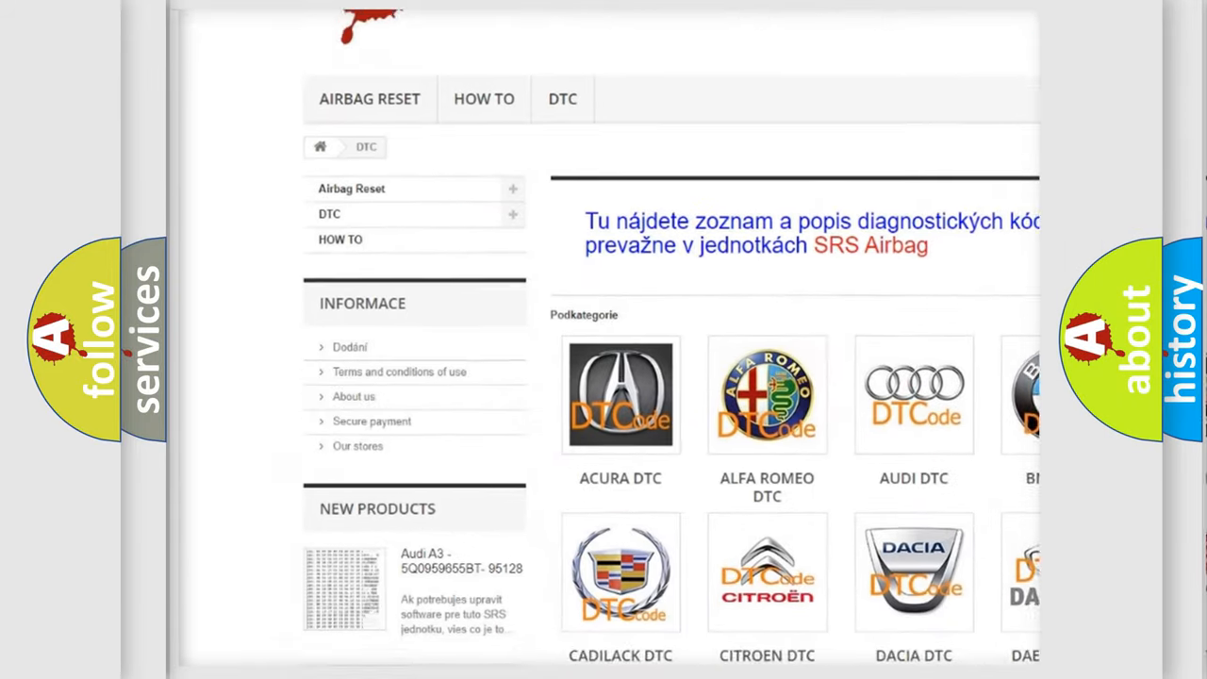
scroll(down, 3)
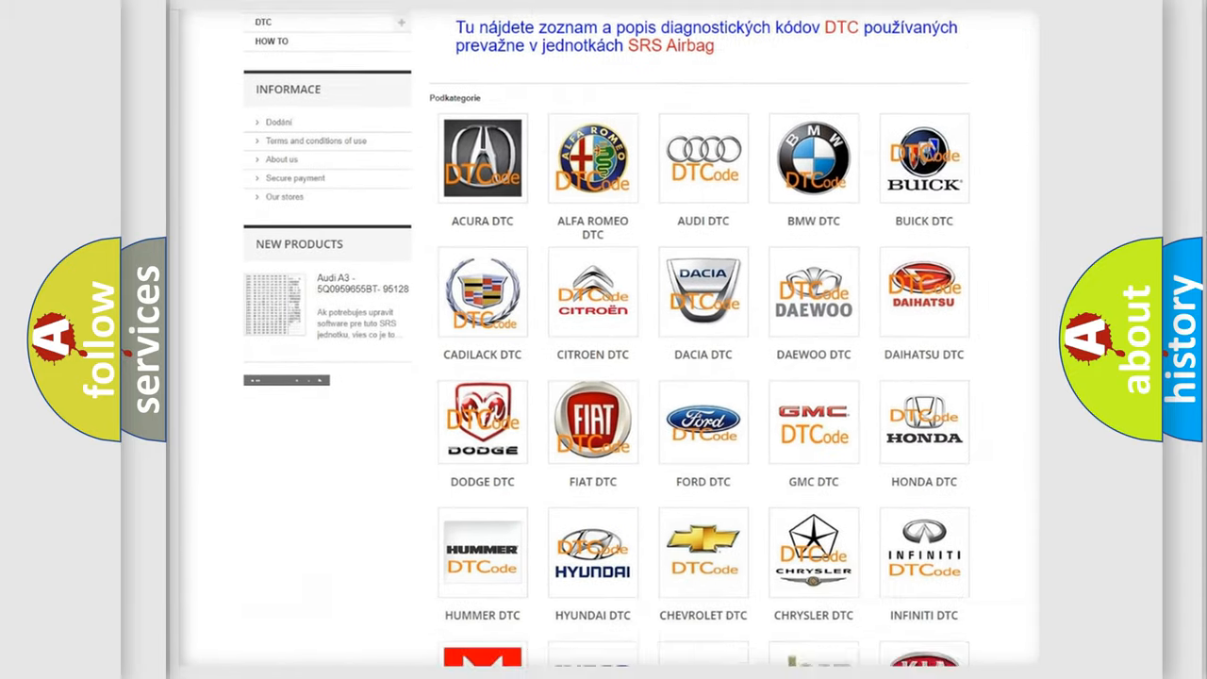
scroll(down, 3)
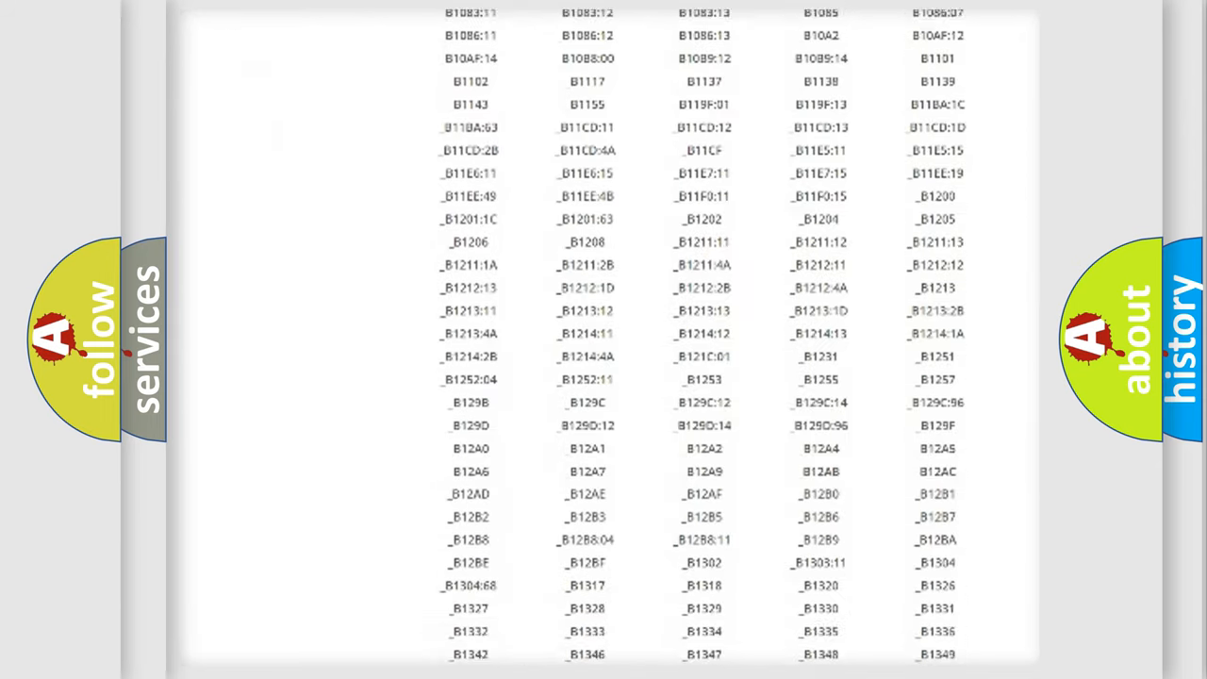
scroll(down, 3)
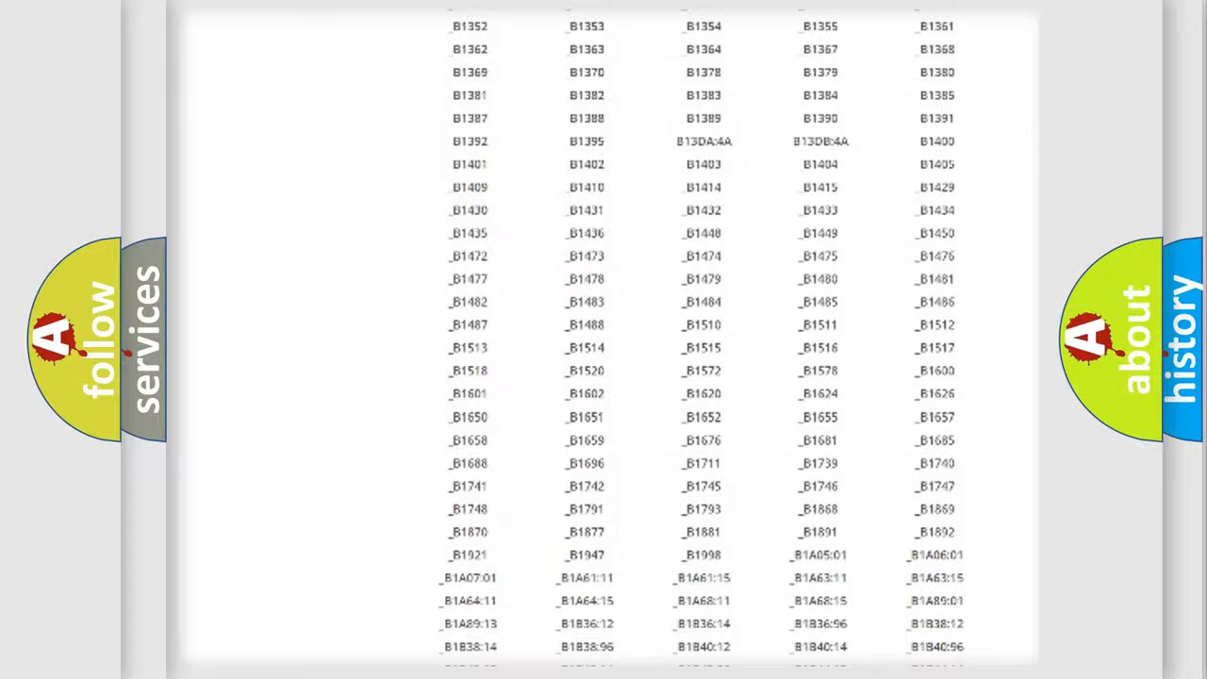